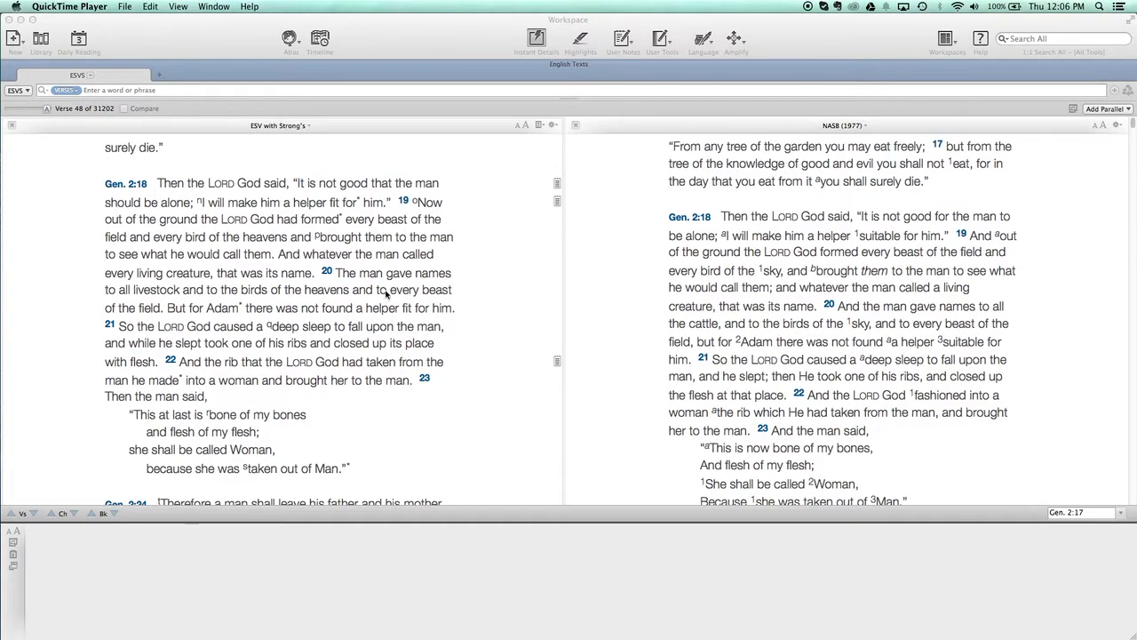
mouse_move(309, 369)
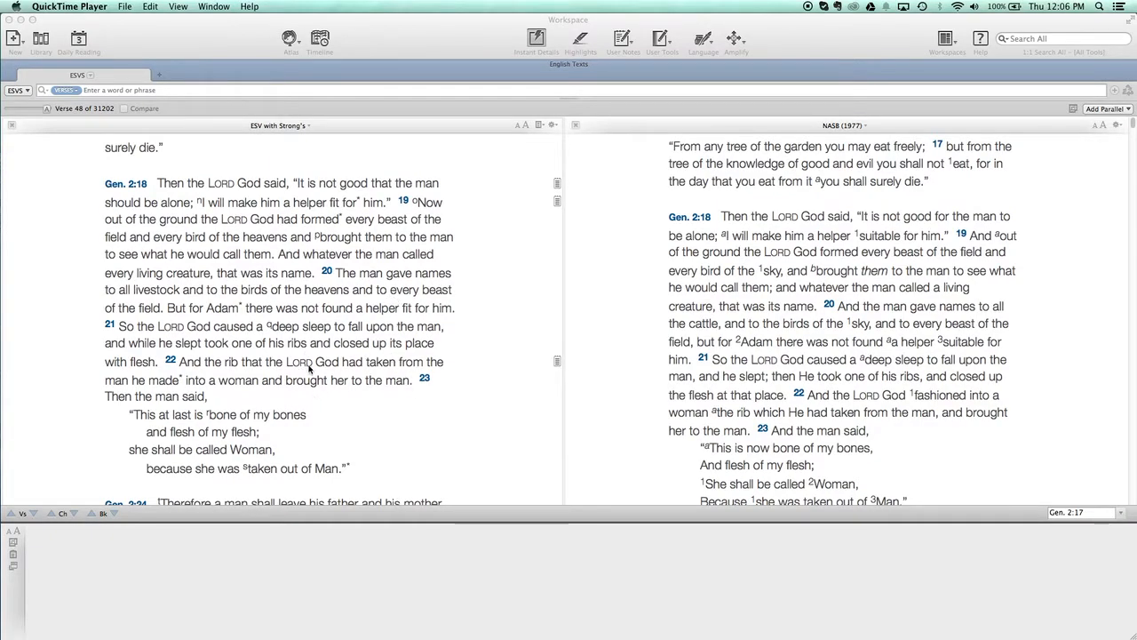
mouse_move(310, 388)
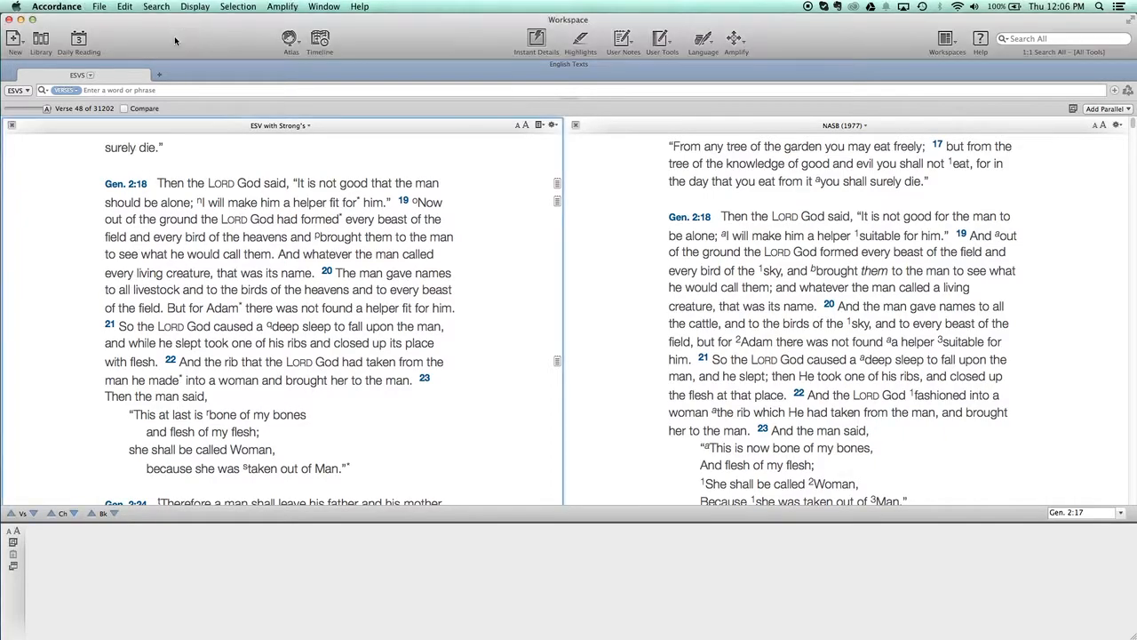
Change Auto-scrolling in Appearance preferences from Fast to Slow and confirm with OK
click(55, 6)
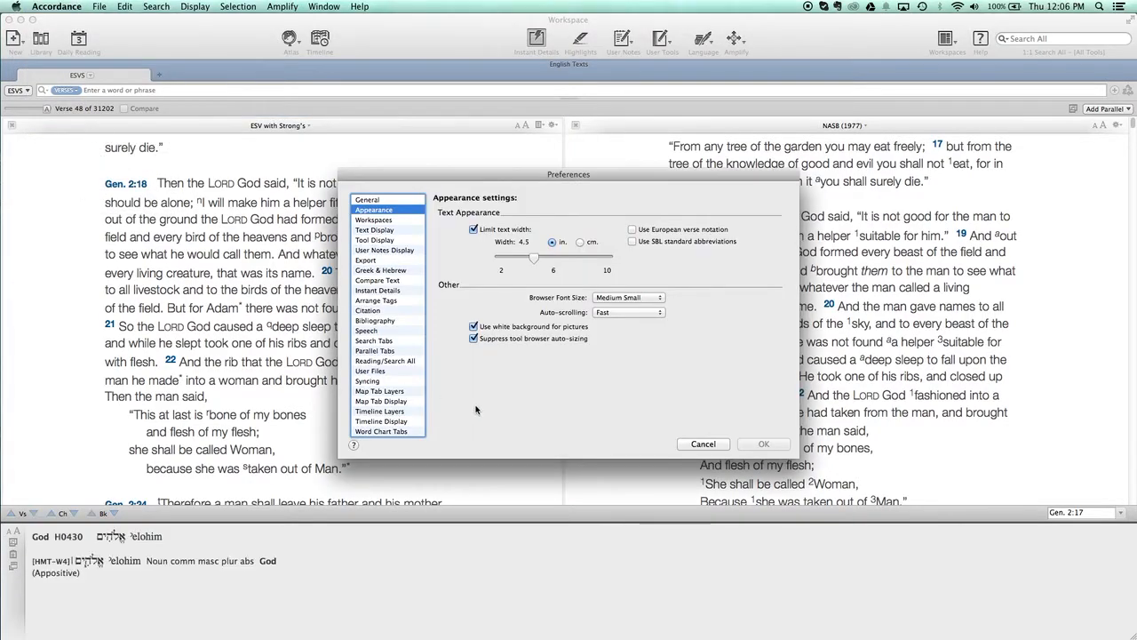
mouse_move(628, 377)
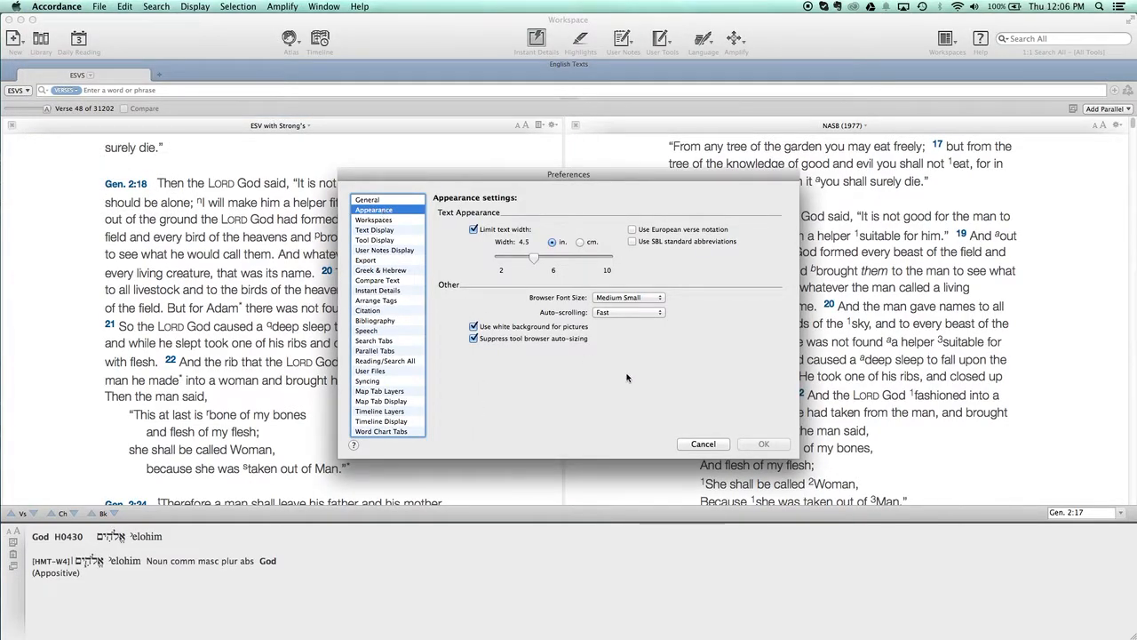
click(628, 312)
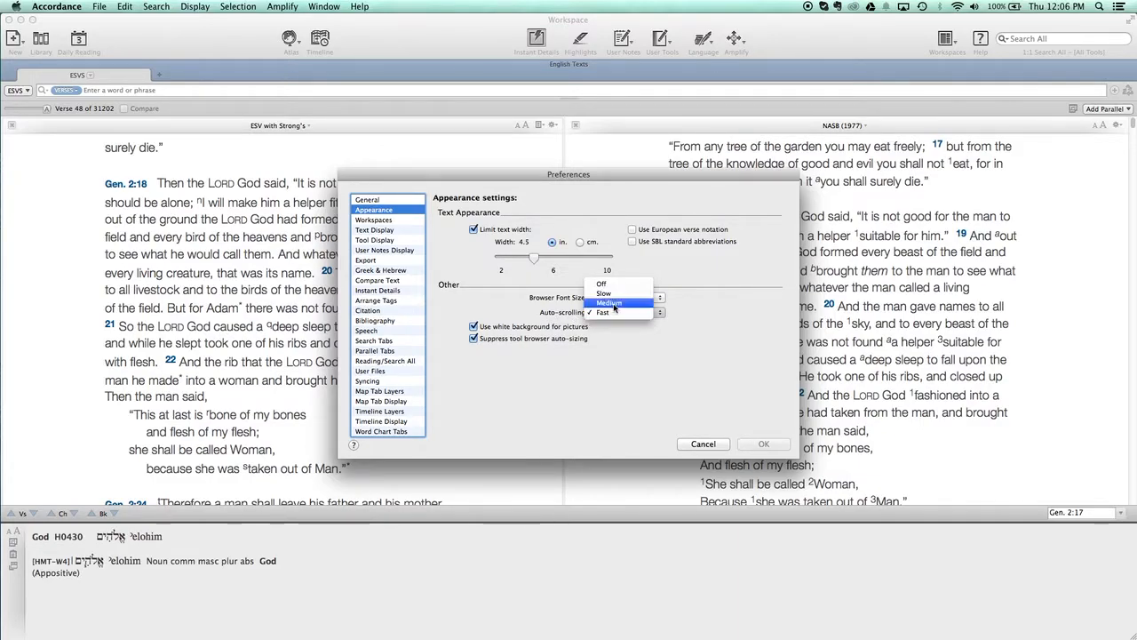
click(603, 293)
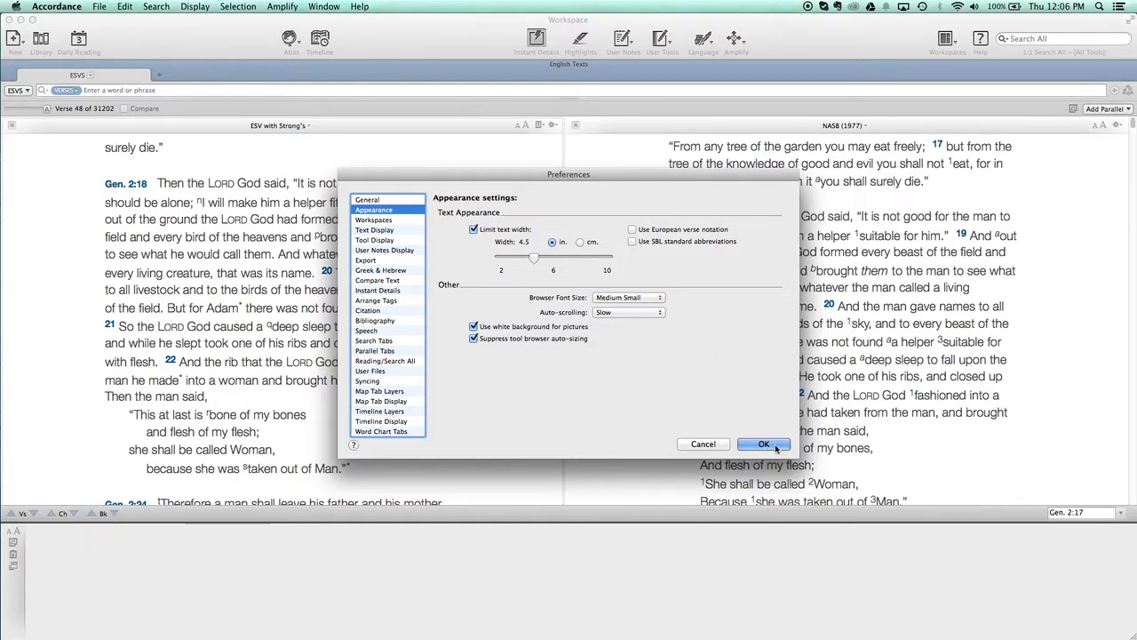
click(763, 443)
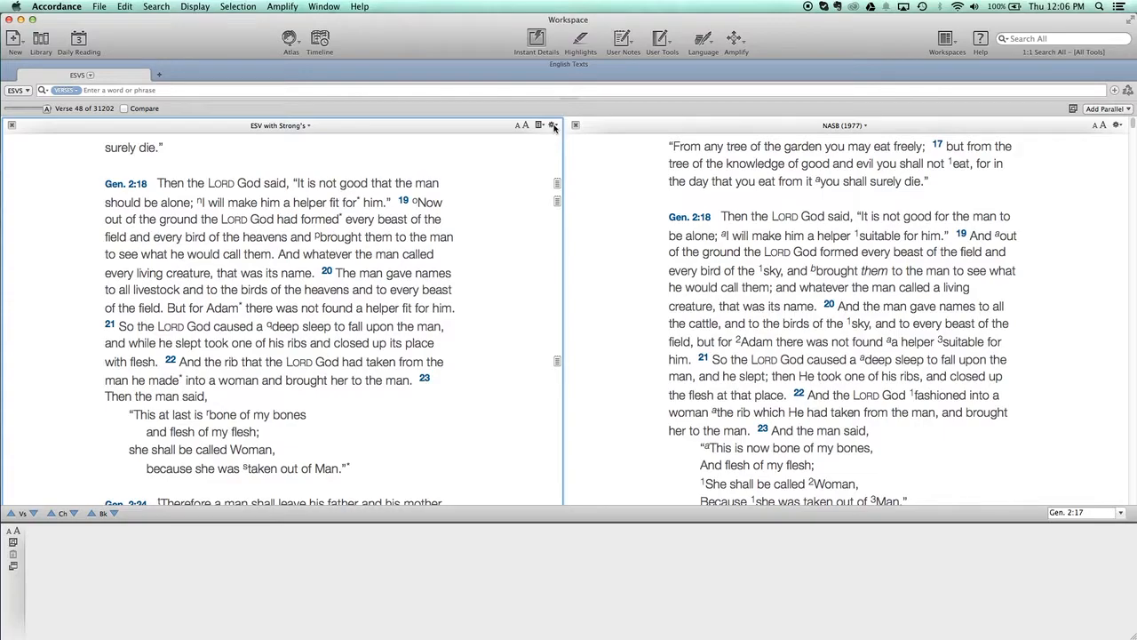
mouse_move(556, 125)
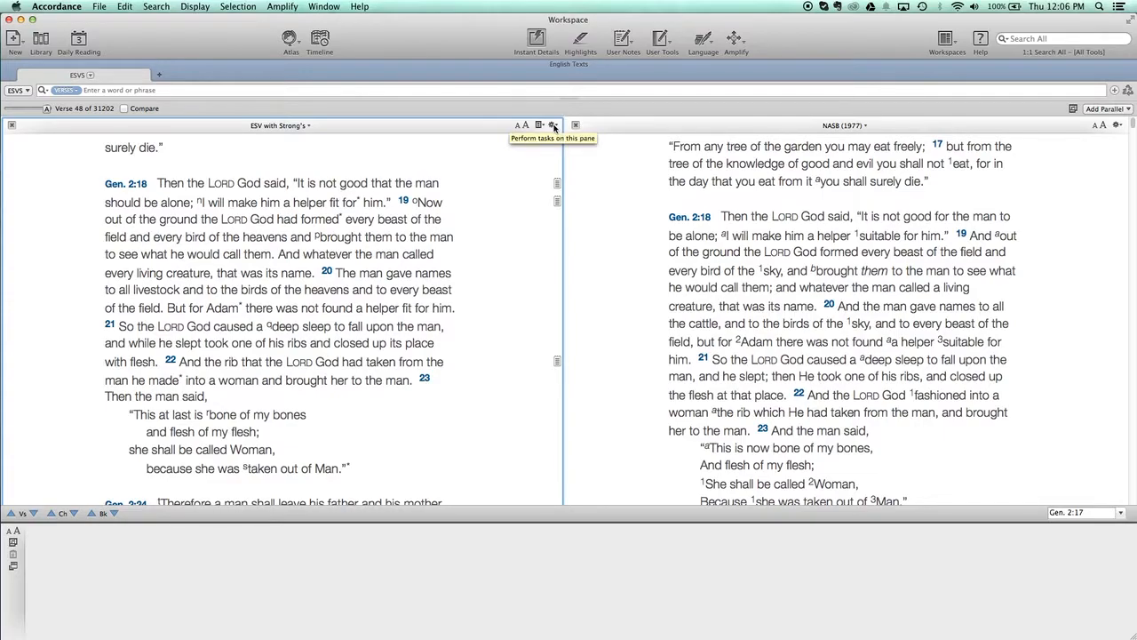
Start Auto-scroll from the ESV pane's task menu in Genesis 2, then stop it
click(556, 124)
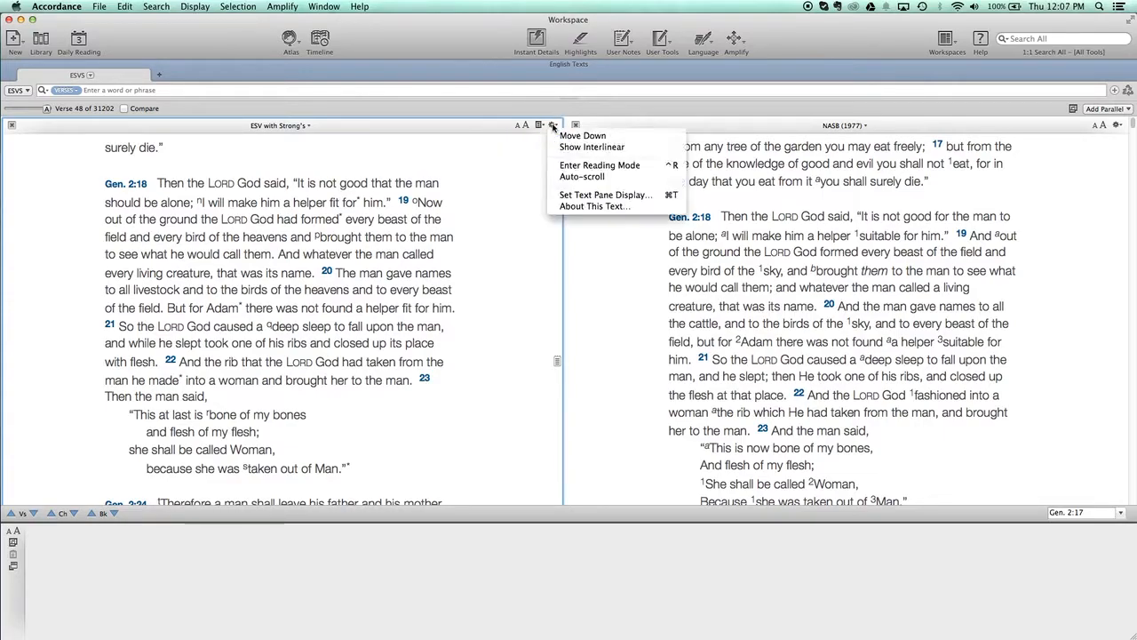
mouse_move(582, 177)
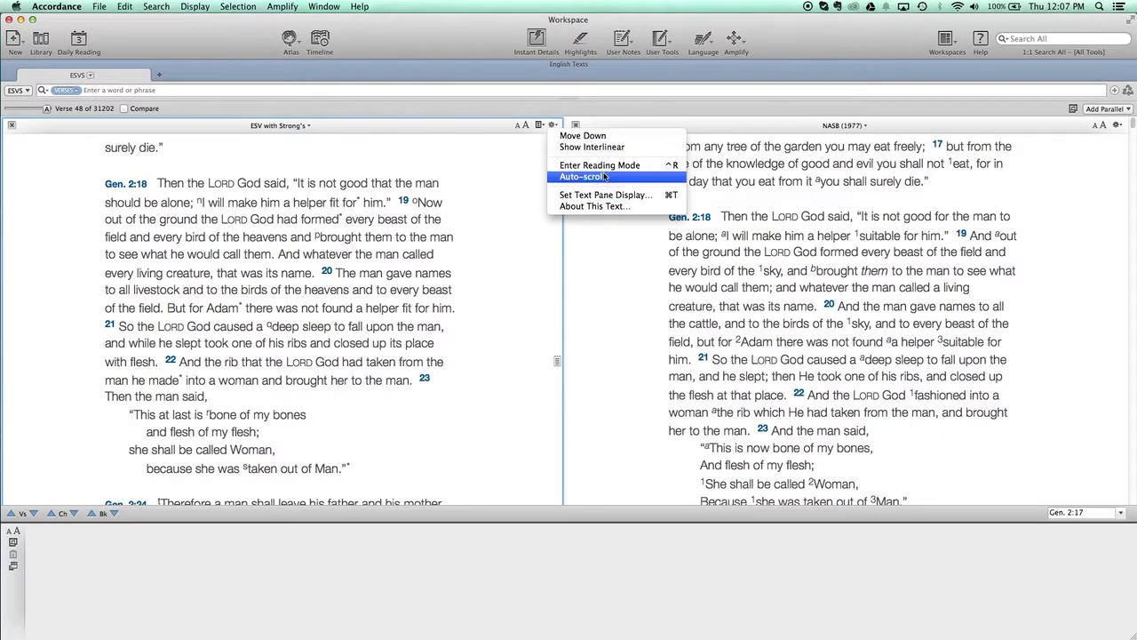
click(590, 176)
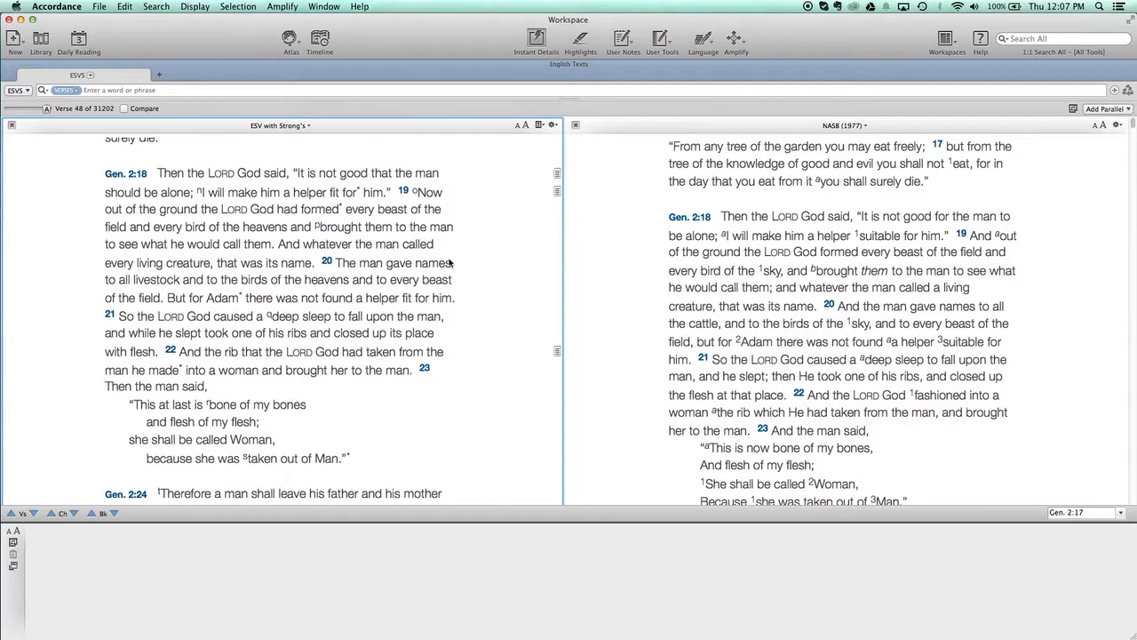
click(433, 257)
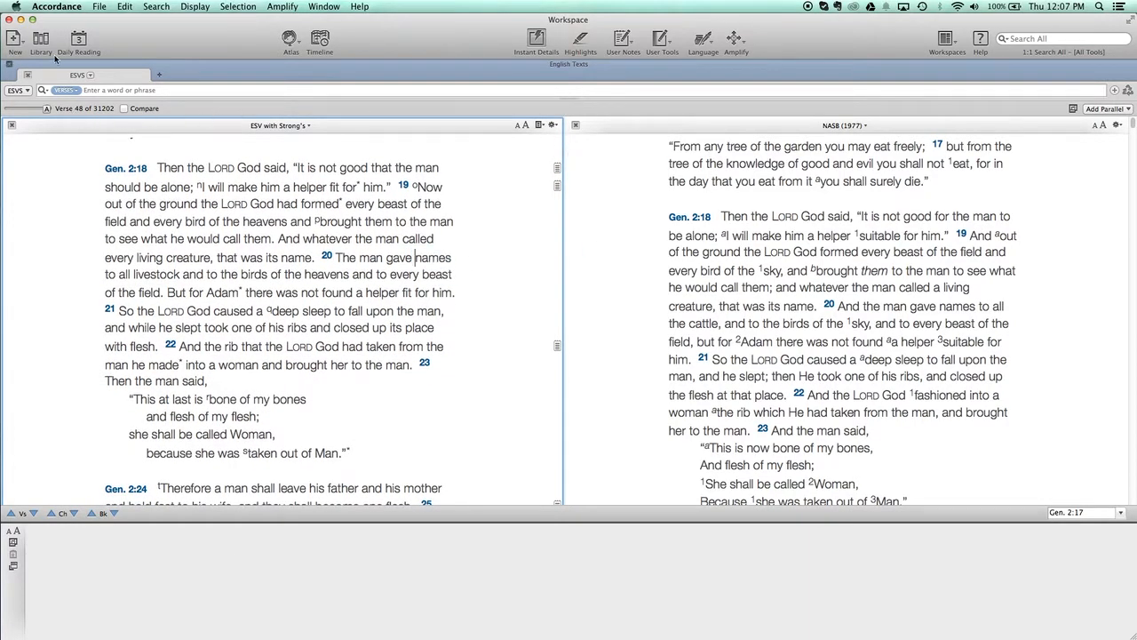
Return the Auto-scrolling preference to Fast and confirm with OK
click(57, 7)
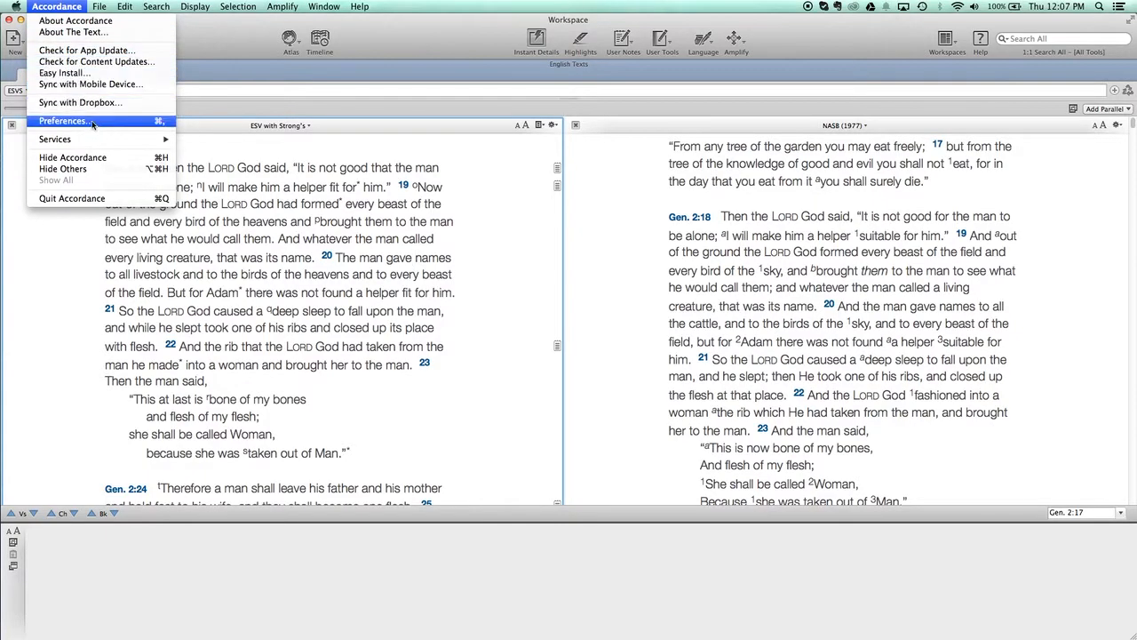
click(63, 116)
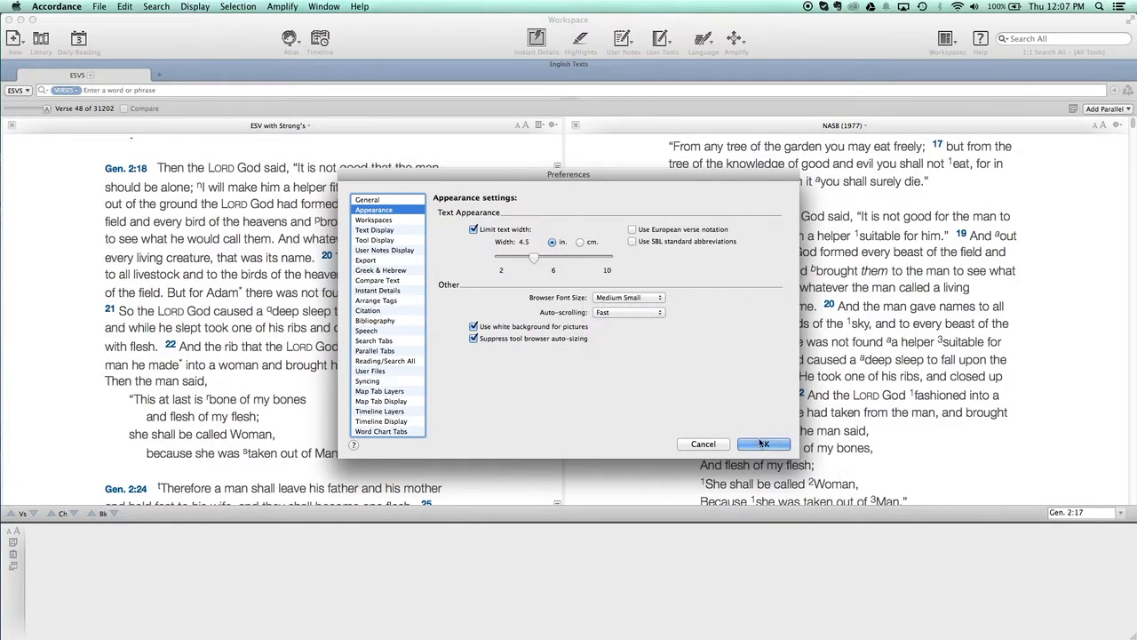
click(763, 444)
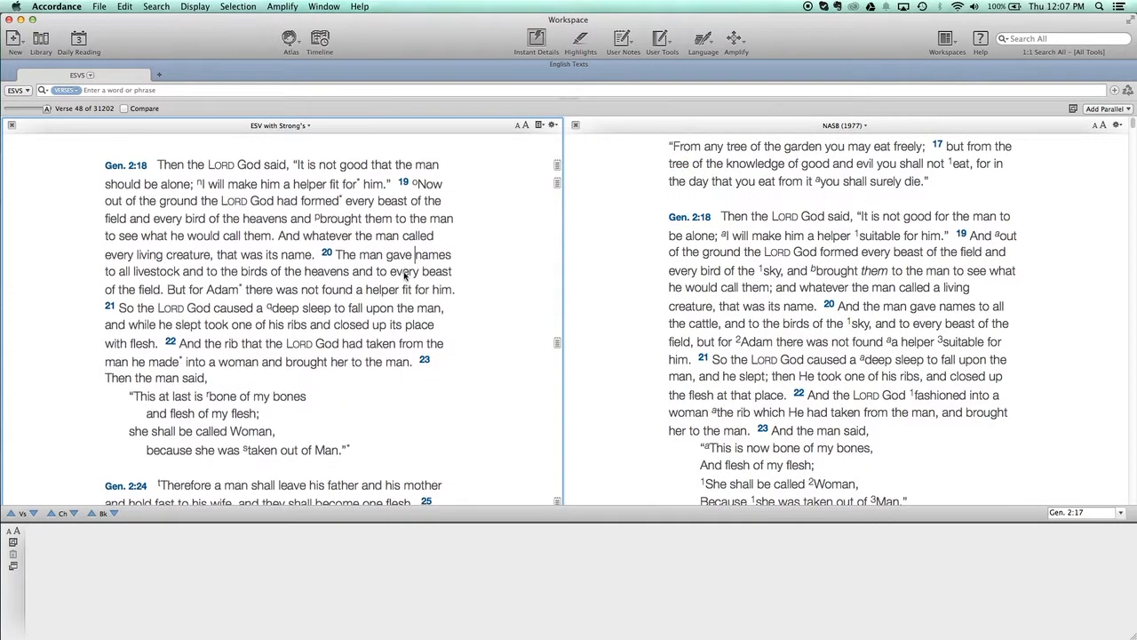
Scroll the ESV and NASB panes from Genesis 2:18 into chapter 3
scroll(down, 3)
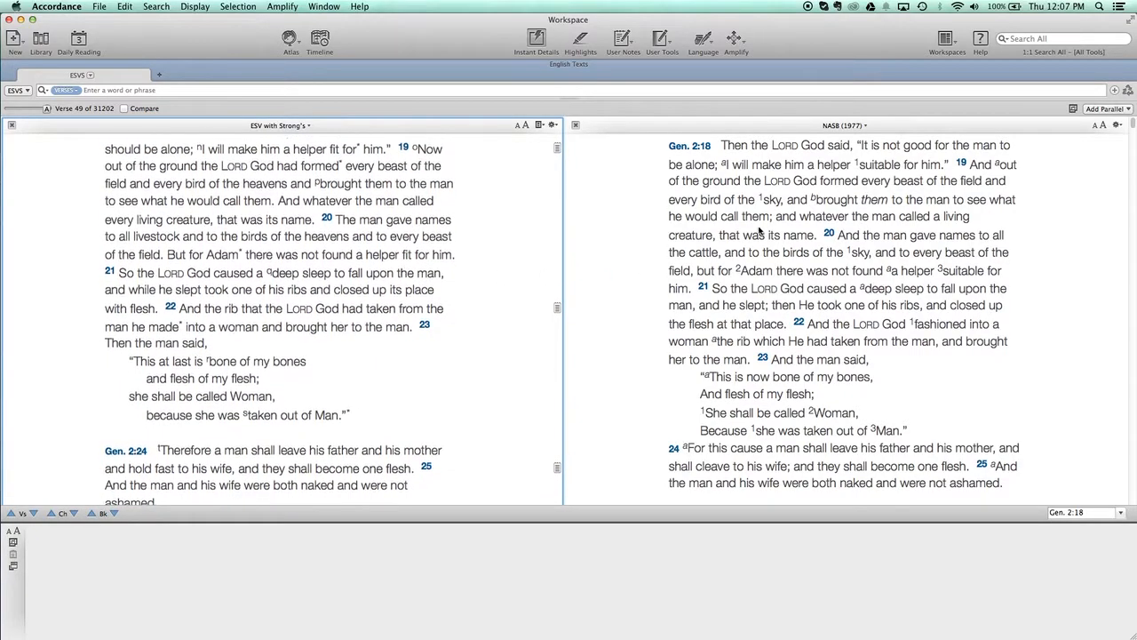
scroll(down, 3)
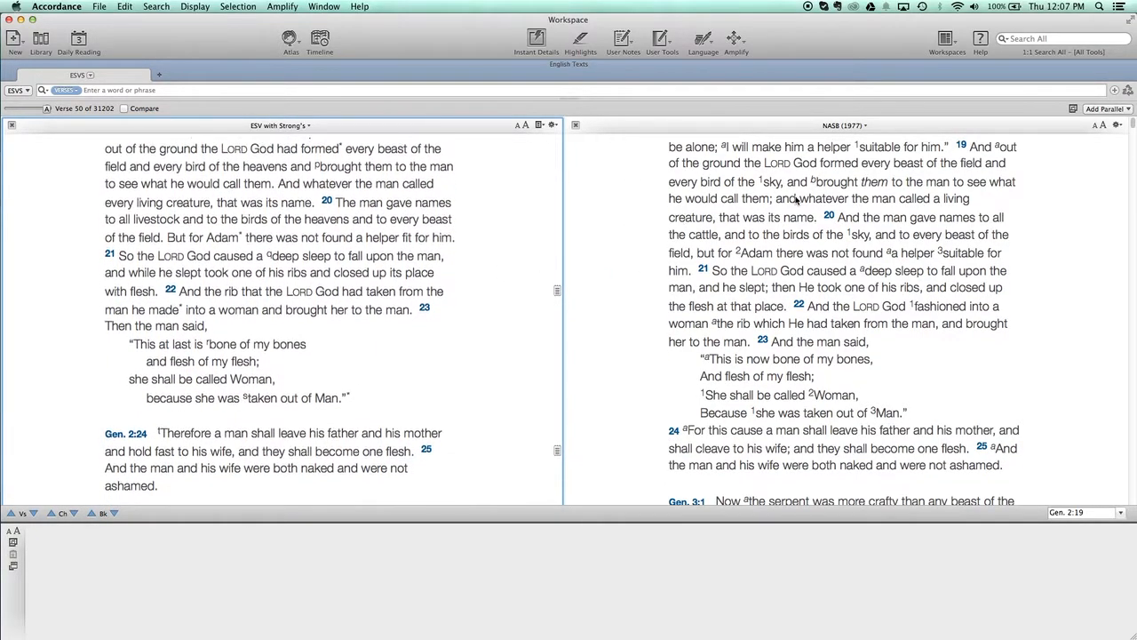
scroll(down, 3)
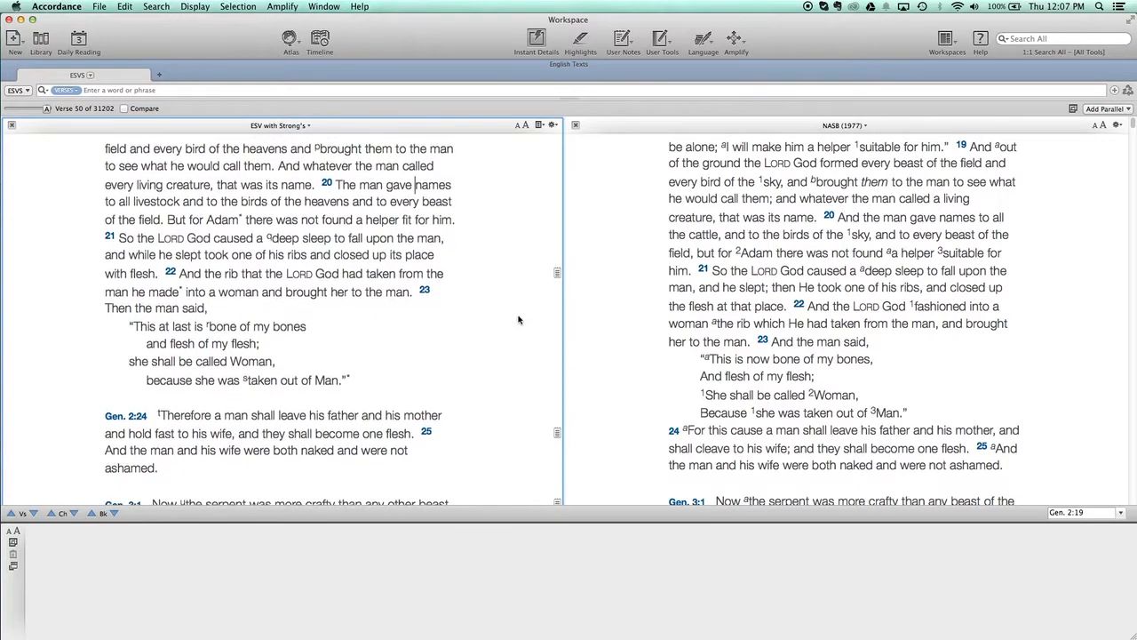
scroll(down, 3)
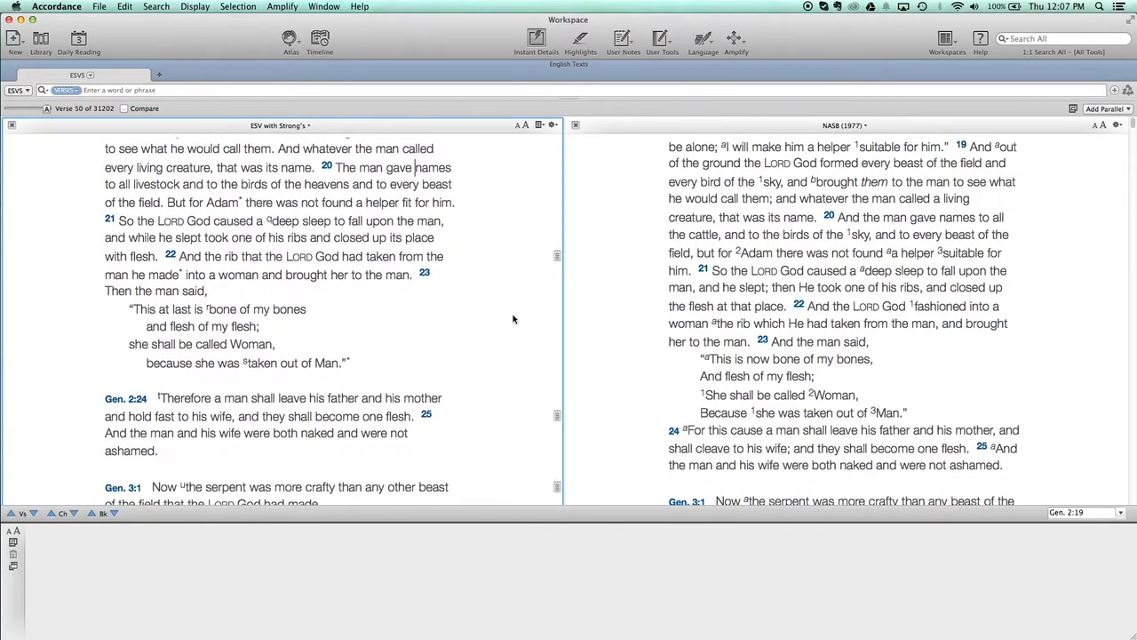
scroll(down, 3)
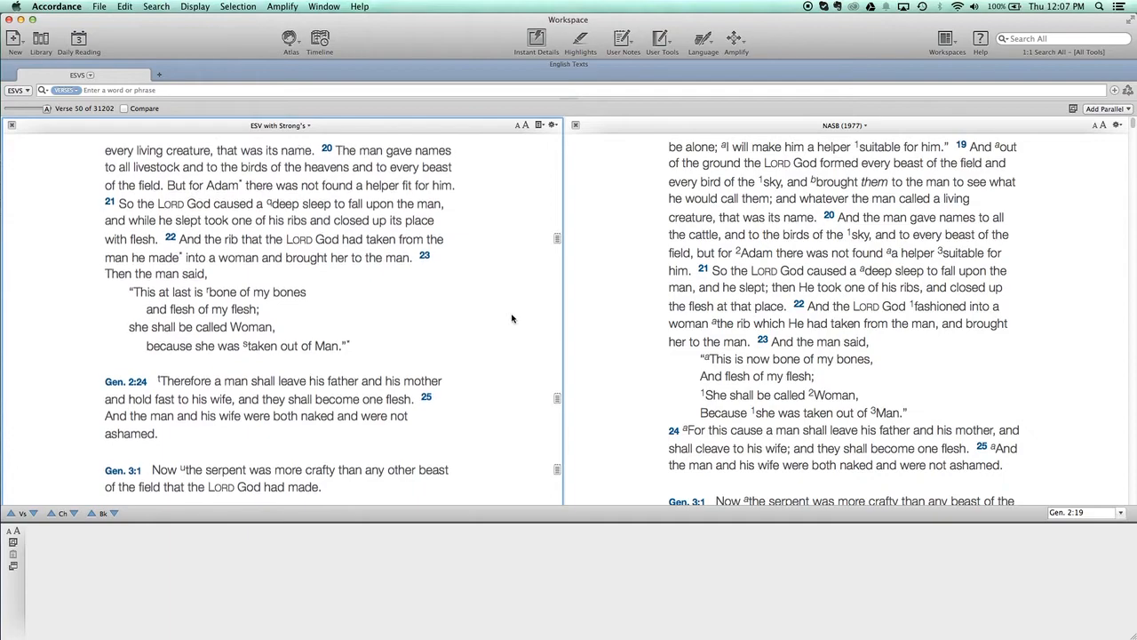
scroll(down, 3)
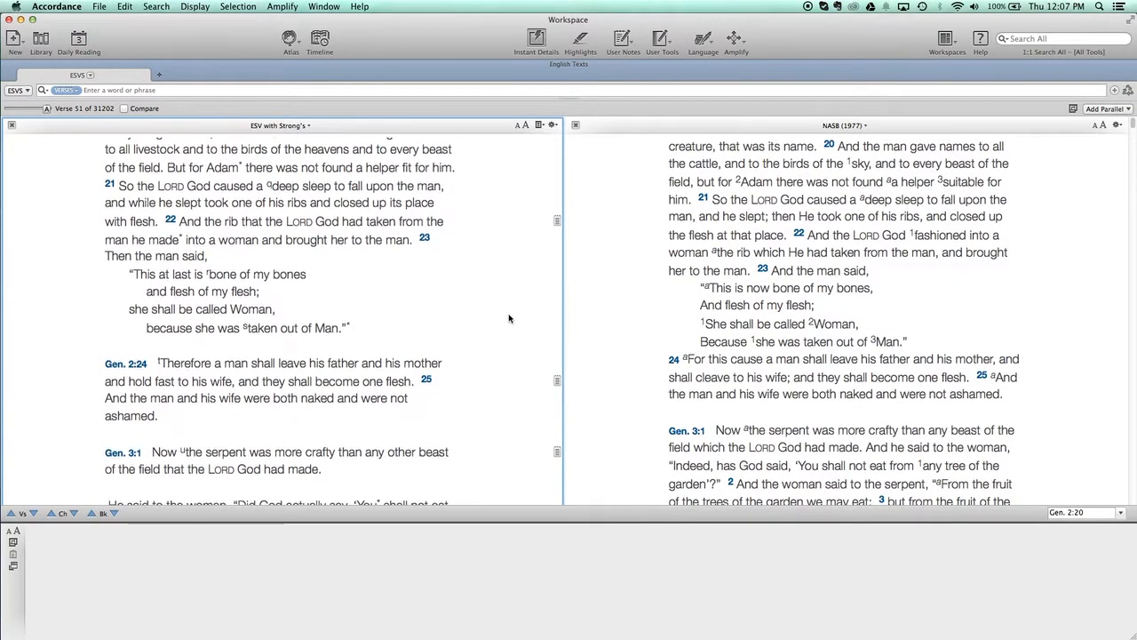
scroll(down, 3)
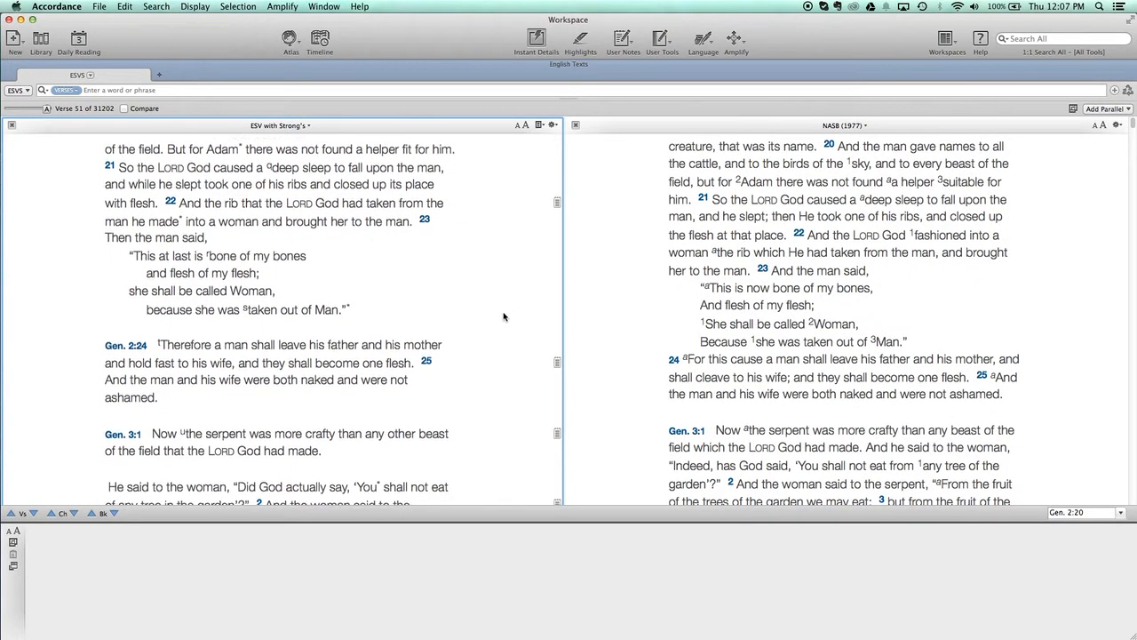
scroll(down, 3)
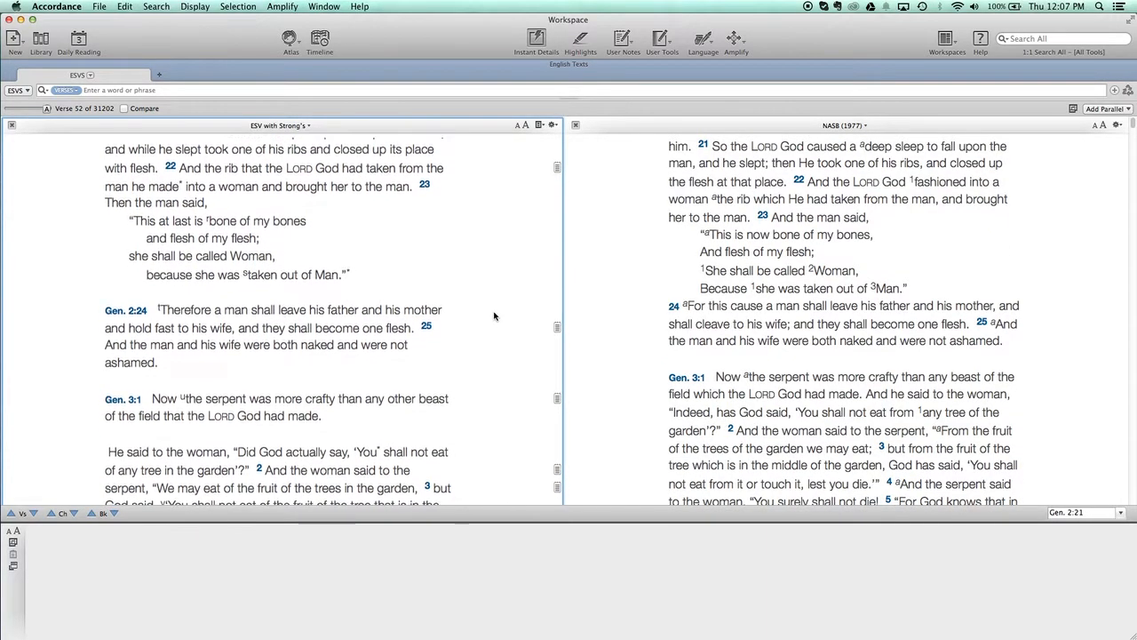
scroll(down, 3)
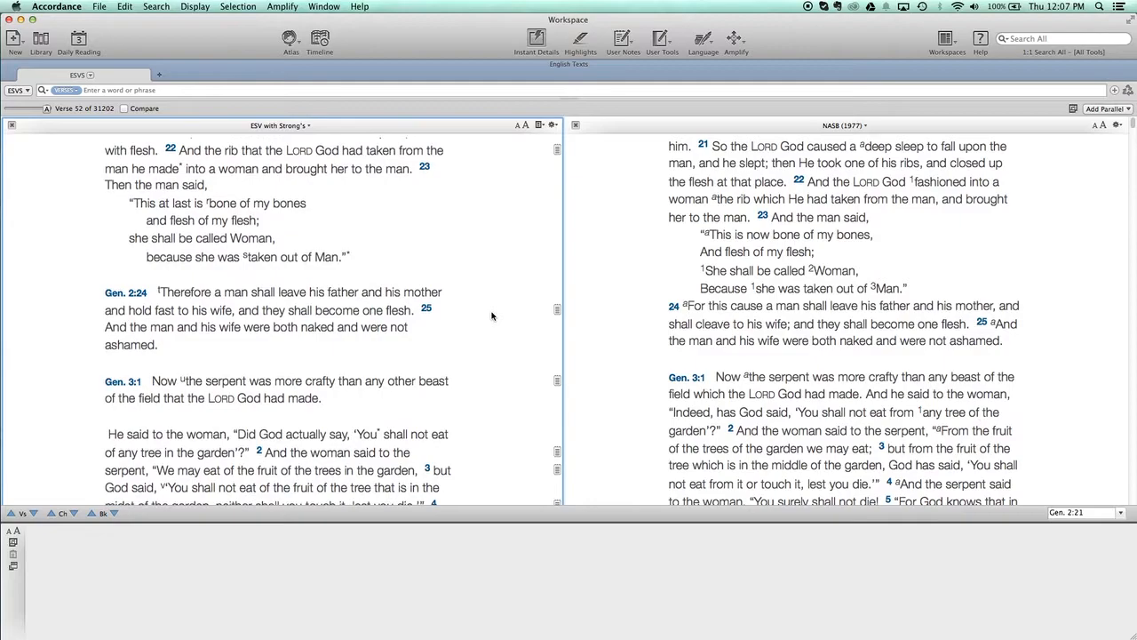